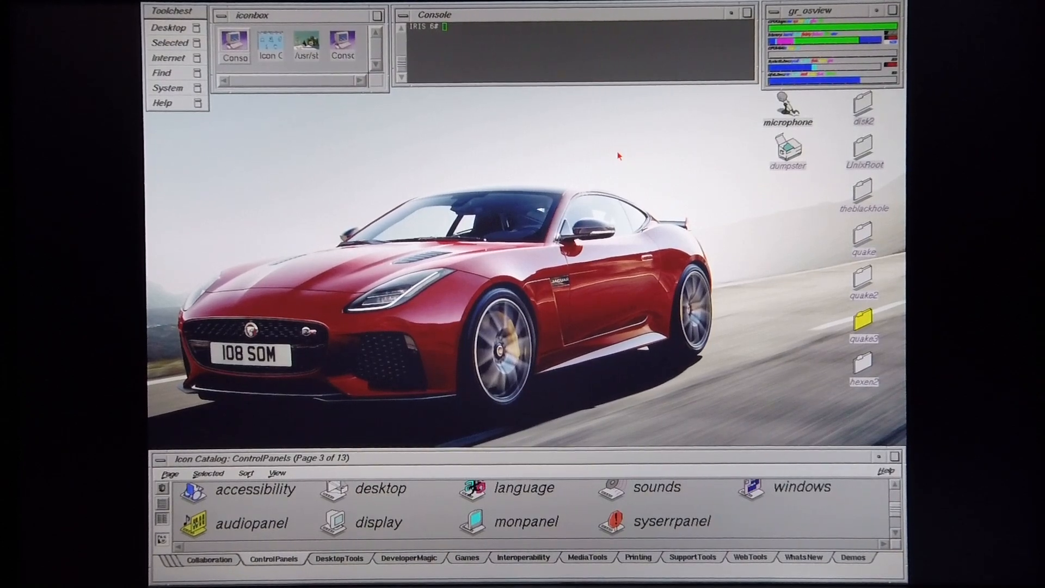
mouse_move(749, 224)
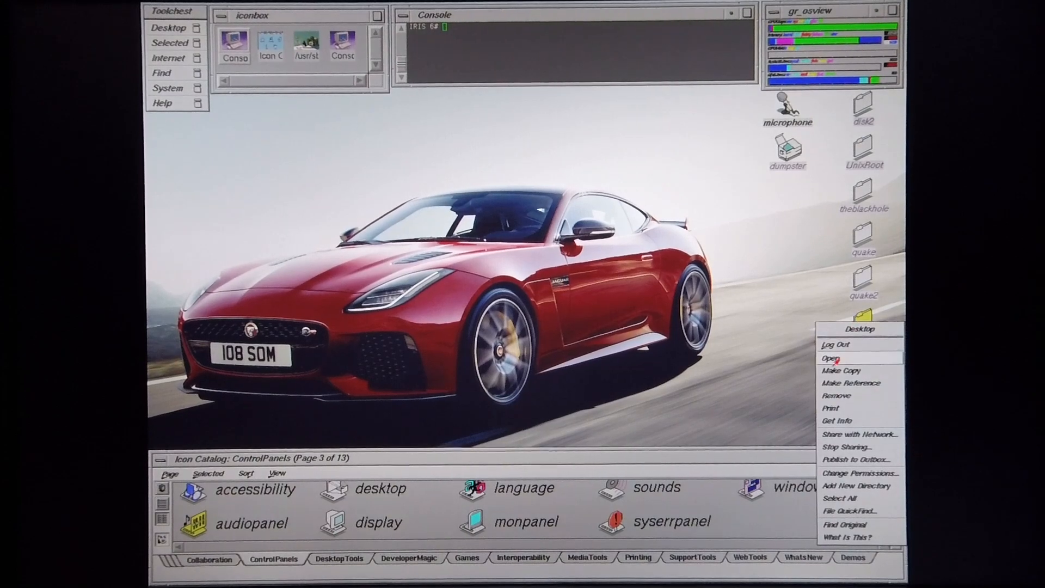
Open the quake3 folder showing baseq3, botlib.log and ioquake3.
left_click(832, 358)
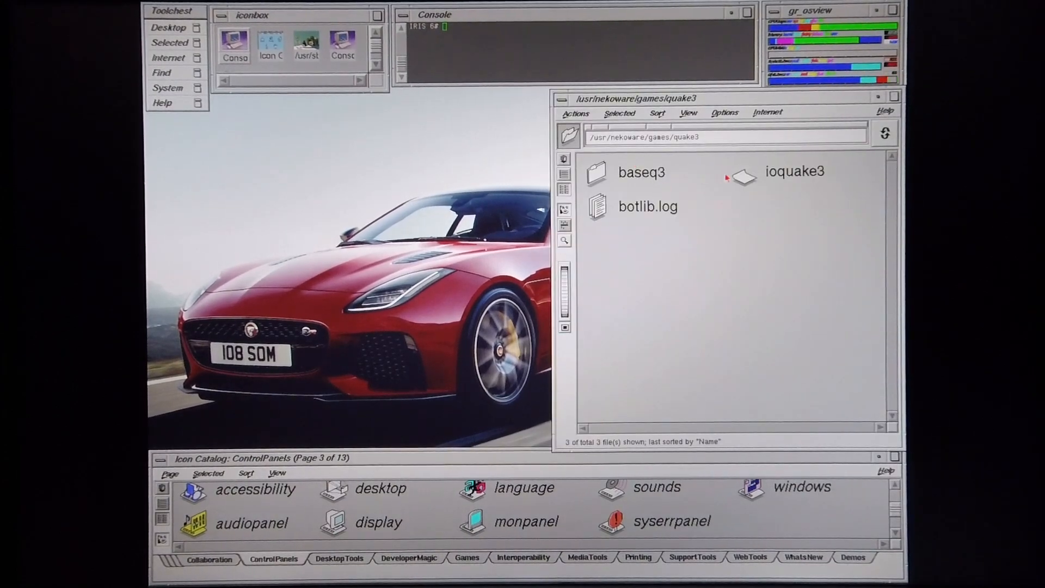
Launch ioquake3 and accept the CD key screen to reach the main menu.
left_click(741, 178)
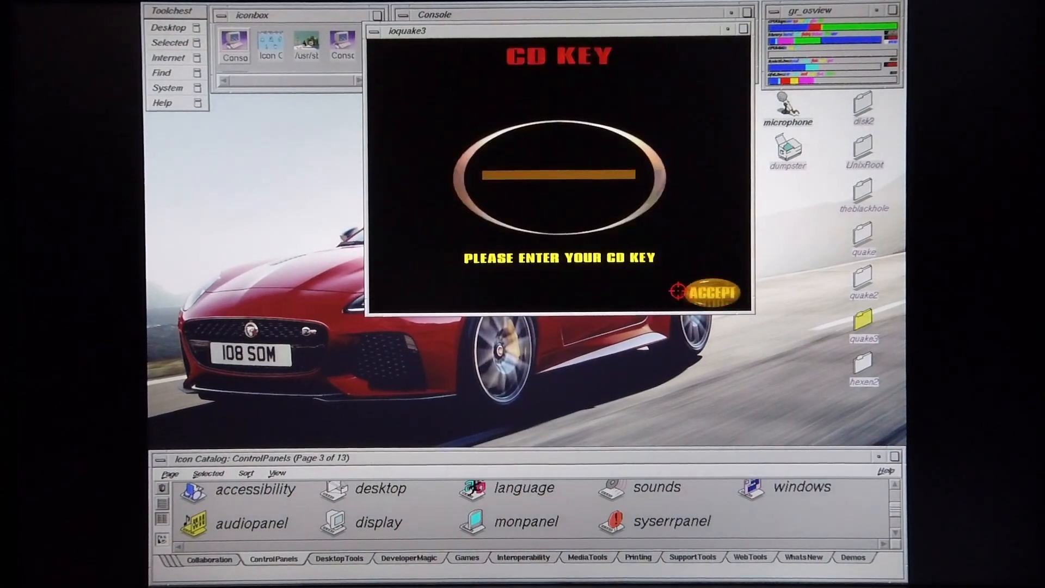
left_click(709, 292)
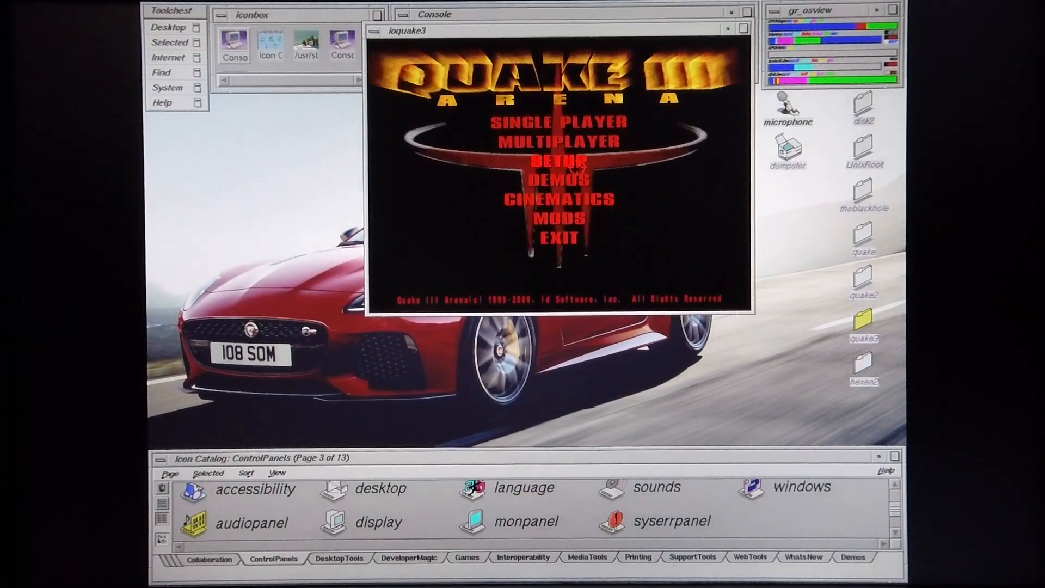
Apply graphics settings with 16-bit texture quality and trilinear filtering via Setup.
left_click(559, 161)
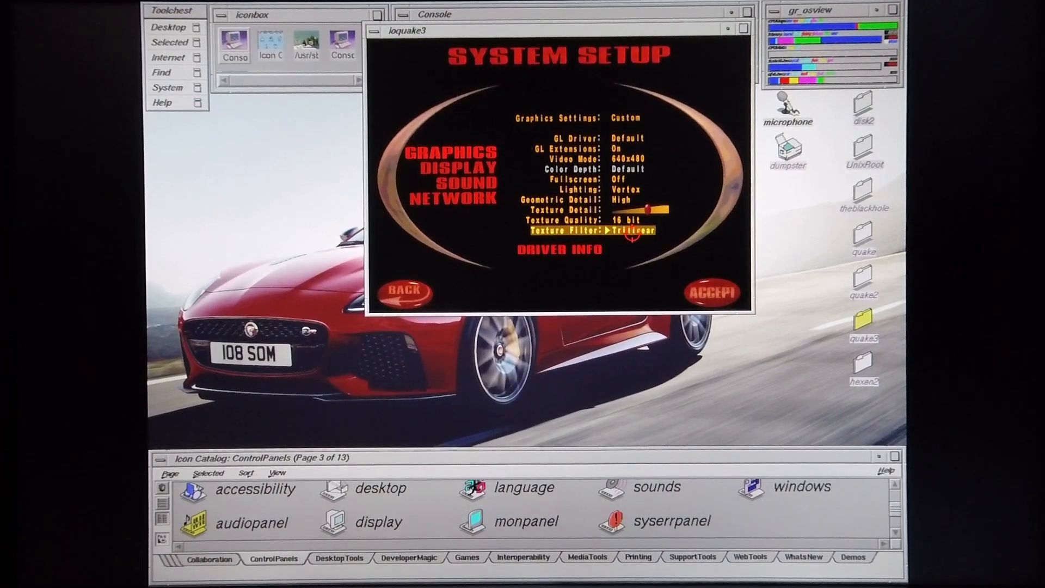
left_click(710, 292)
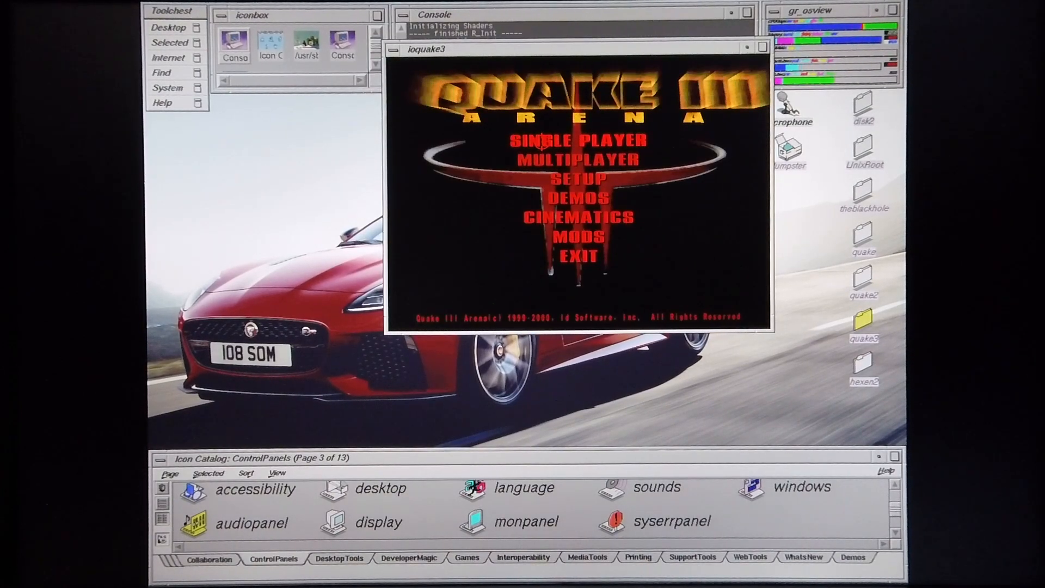
Start a single-player match on Q3DM1 Arena Gate.
left_click(577, 141)
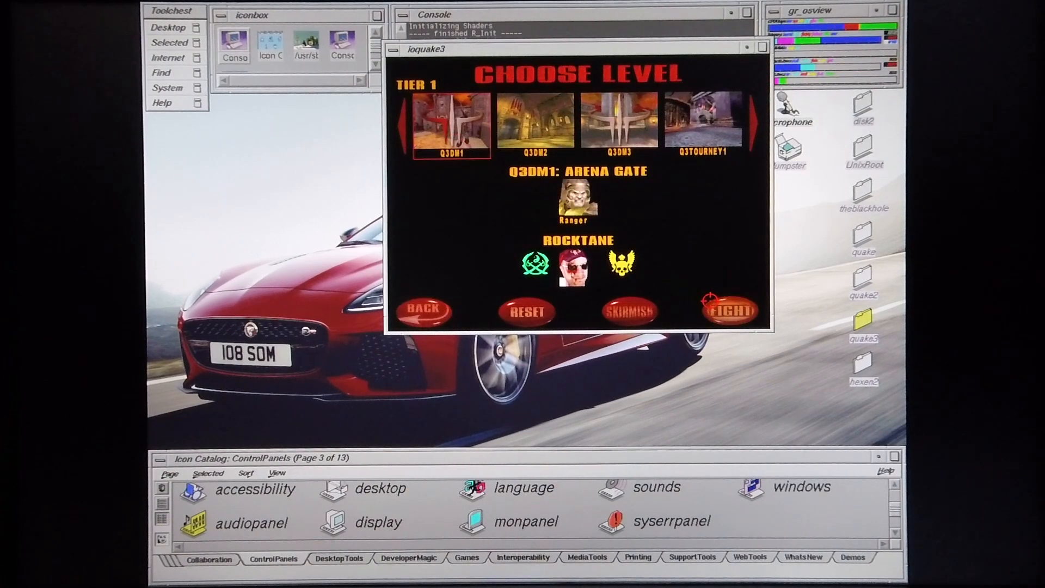
left_click(728, 309)
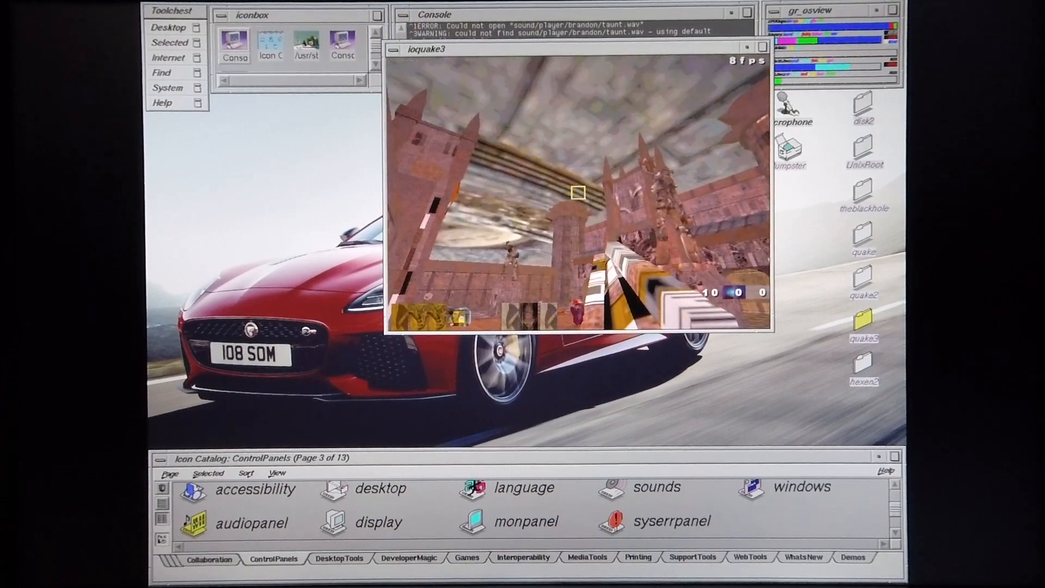
Leave the match and launch a new single-player Q3DM1 Arena Gate match.
key("Escape")
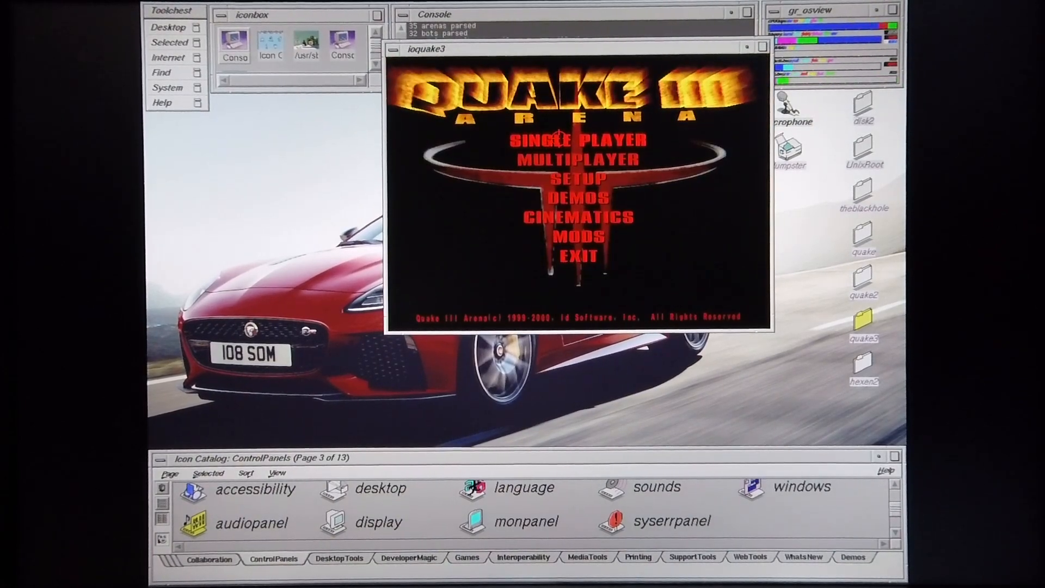
left_click(578, 141)
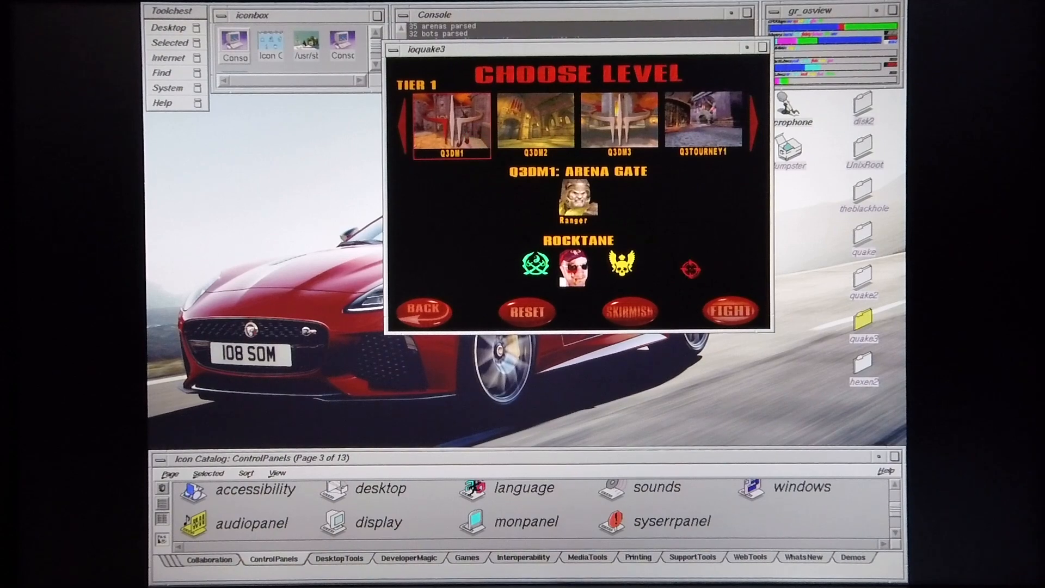
left_click(728, 312)
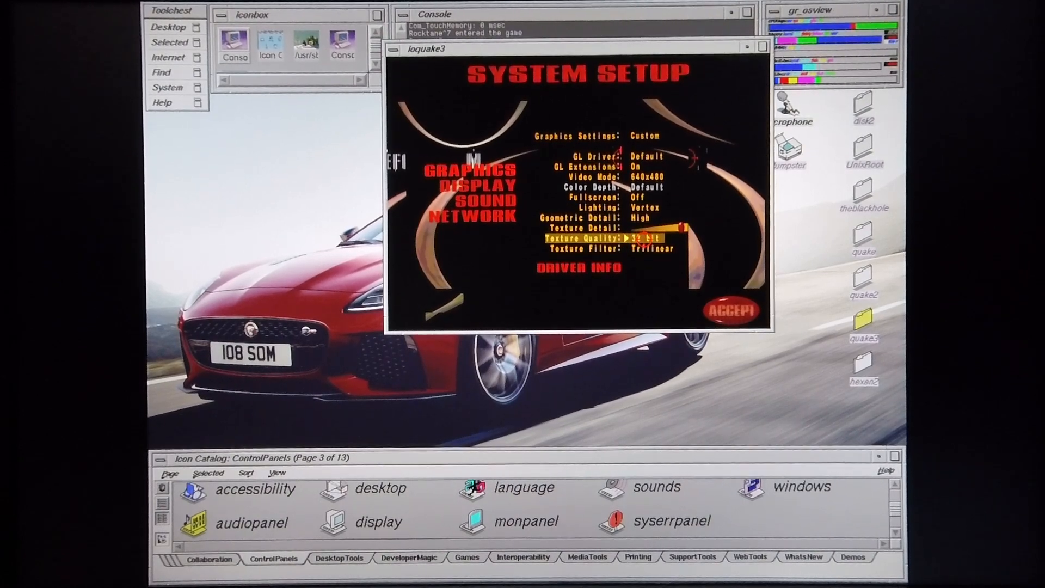
Apply the graphics settings with 32-bit texture quality.
key("Up")
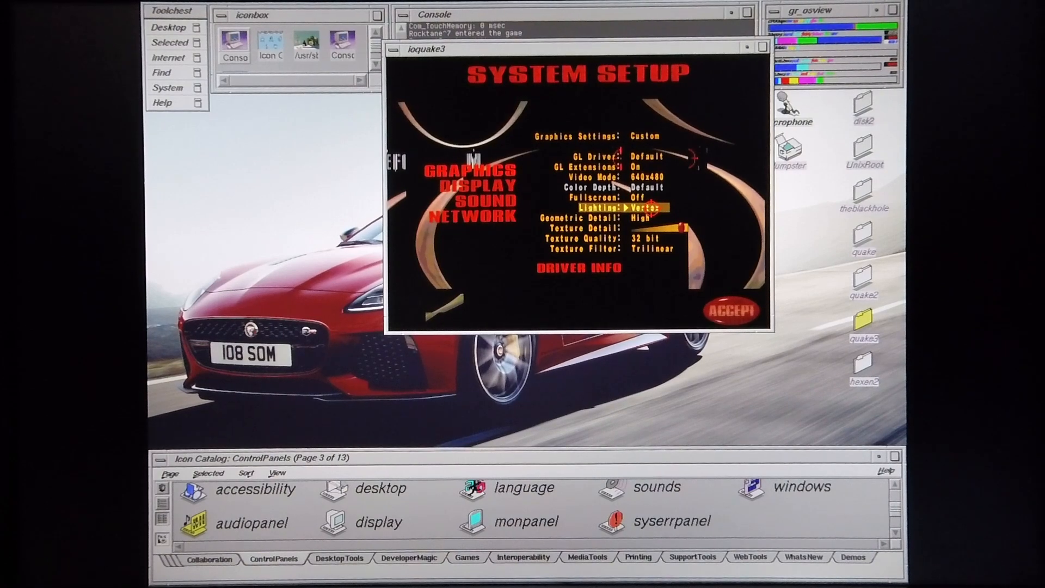
left_click(730, 310)
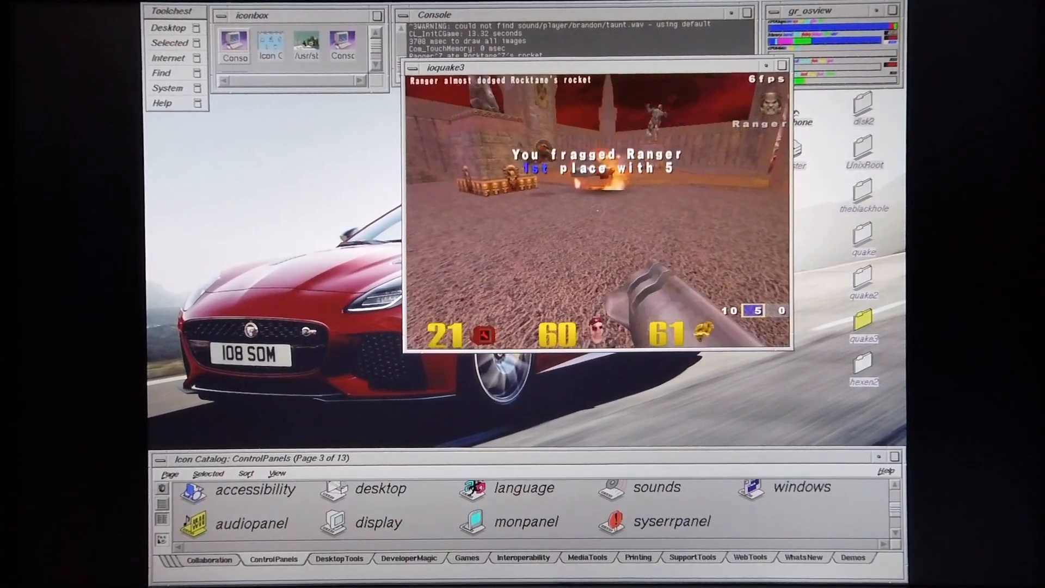
Exit the game from the in-game menu and confirm quitting.
key("Escape")
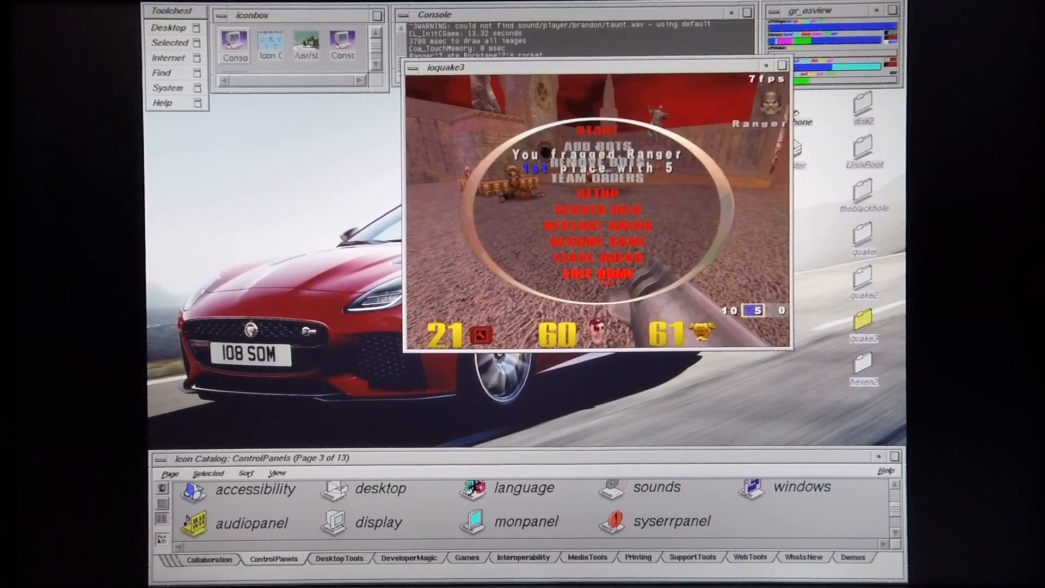
left_click(595, 274)
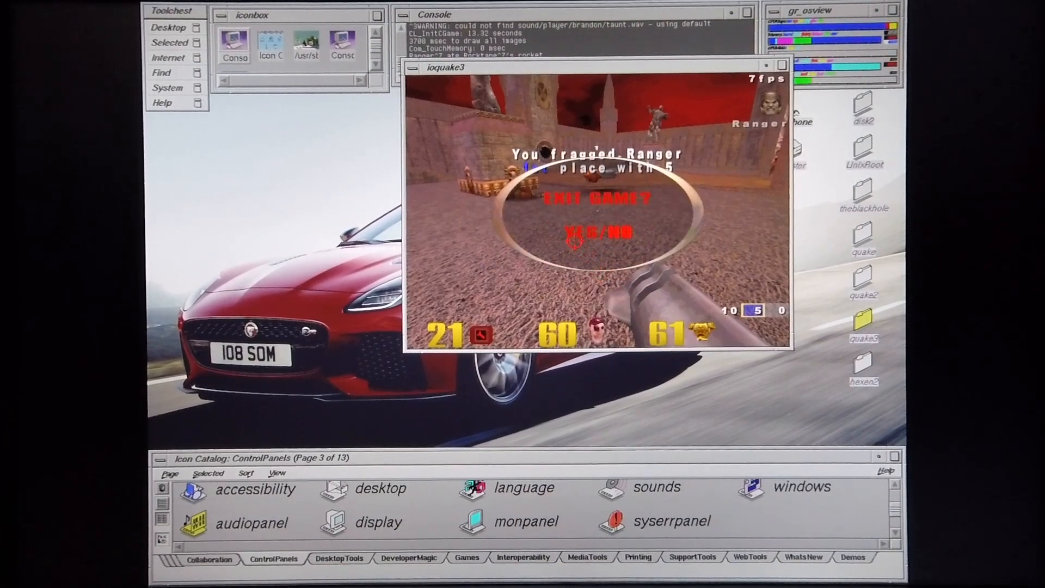
left_click(574, 233)
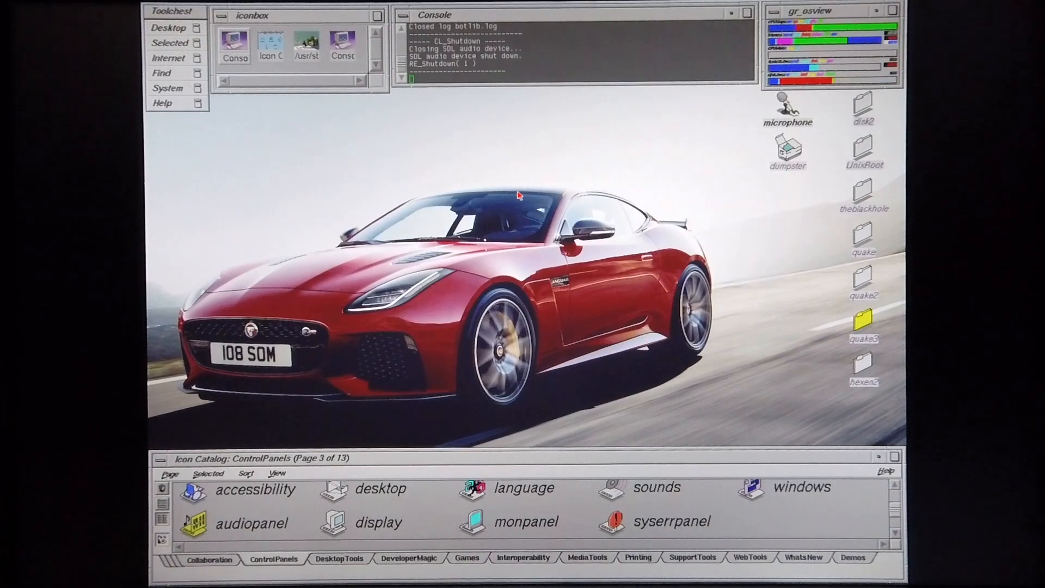